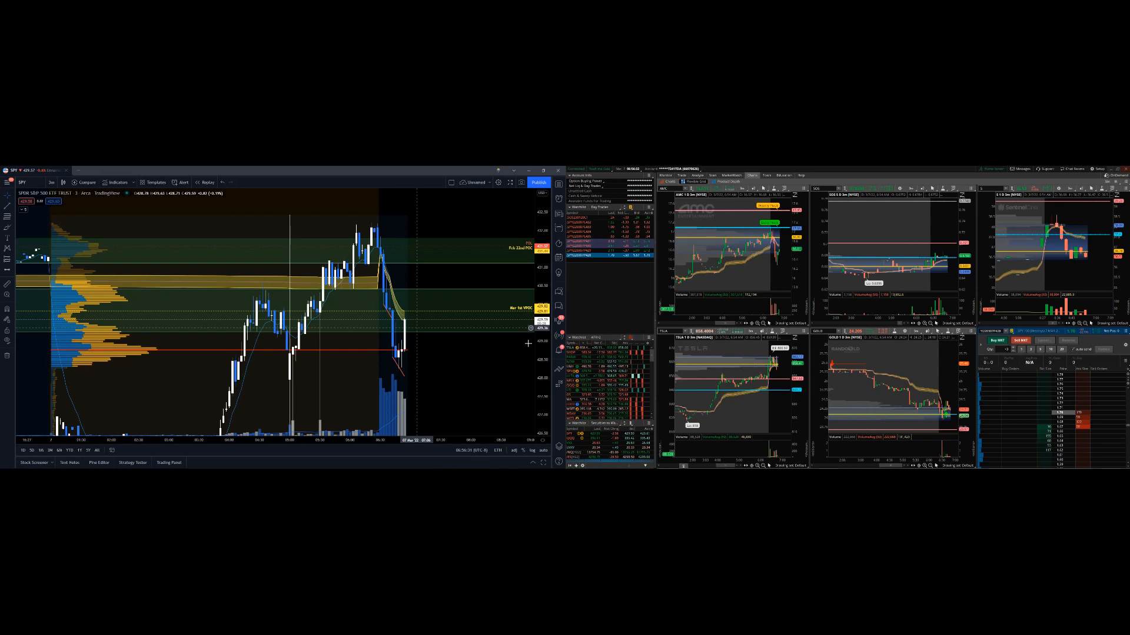
{"action": "mouse_move", "coordinate": [641, 382]}
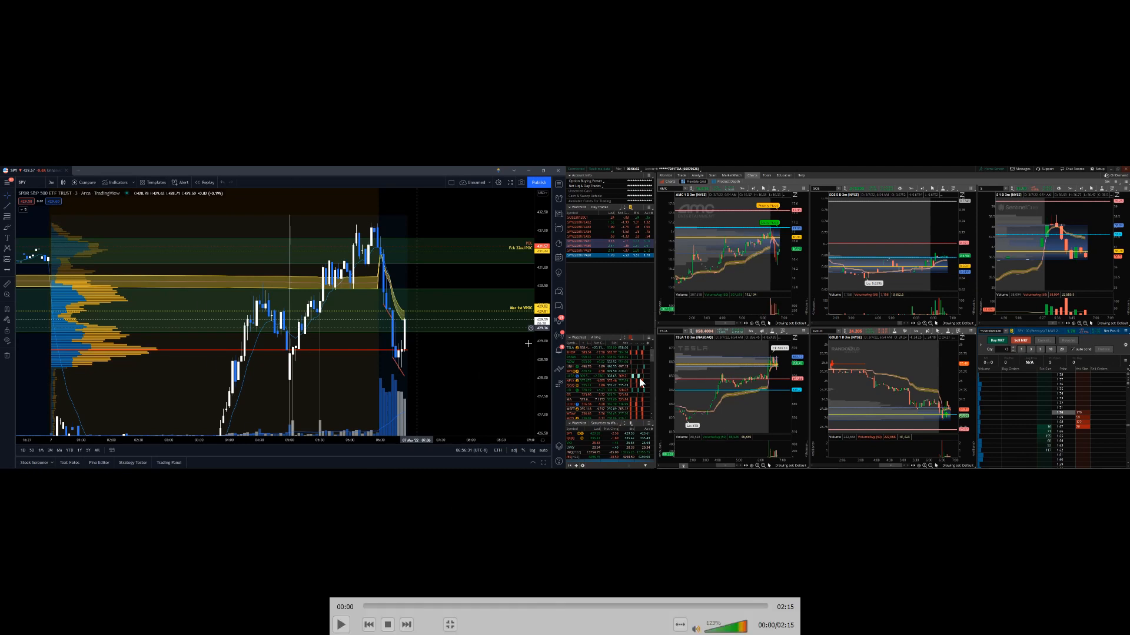
{"action": "mouse_move", "coordinate": [1072, 375]}
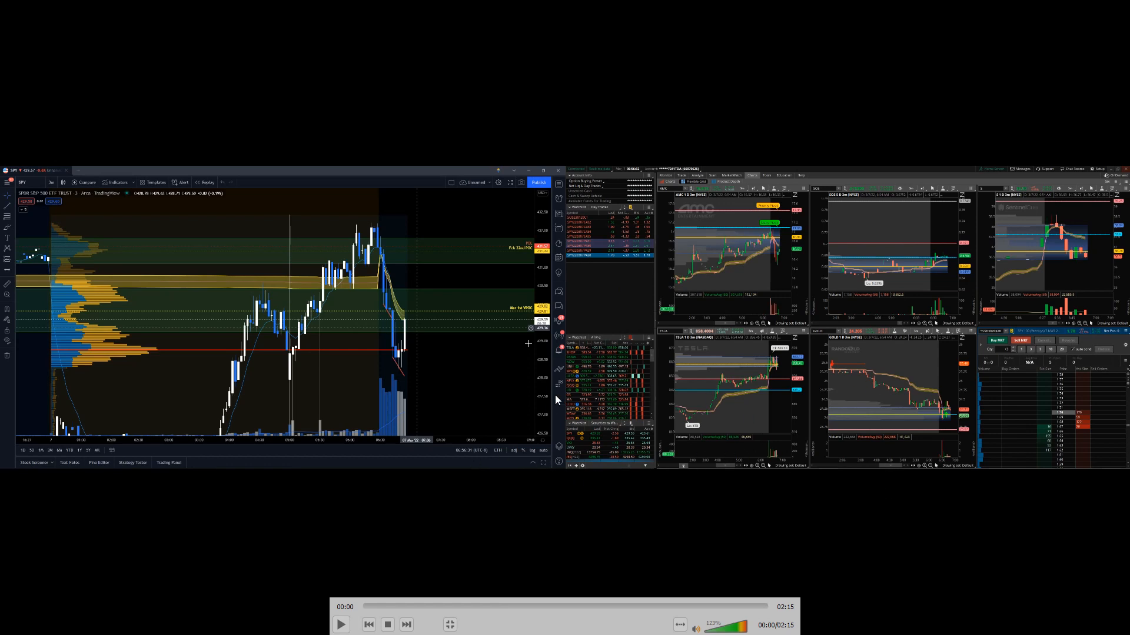
{"action": "mouse_move", "coordinate": [394, 340]}
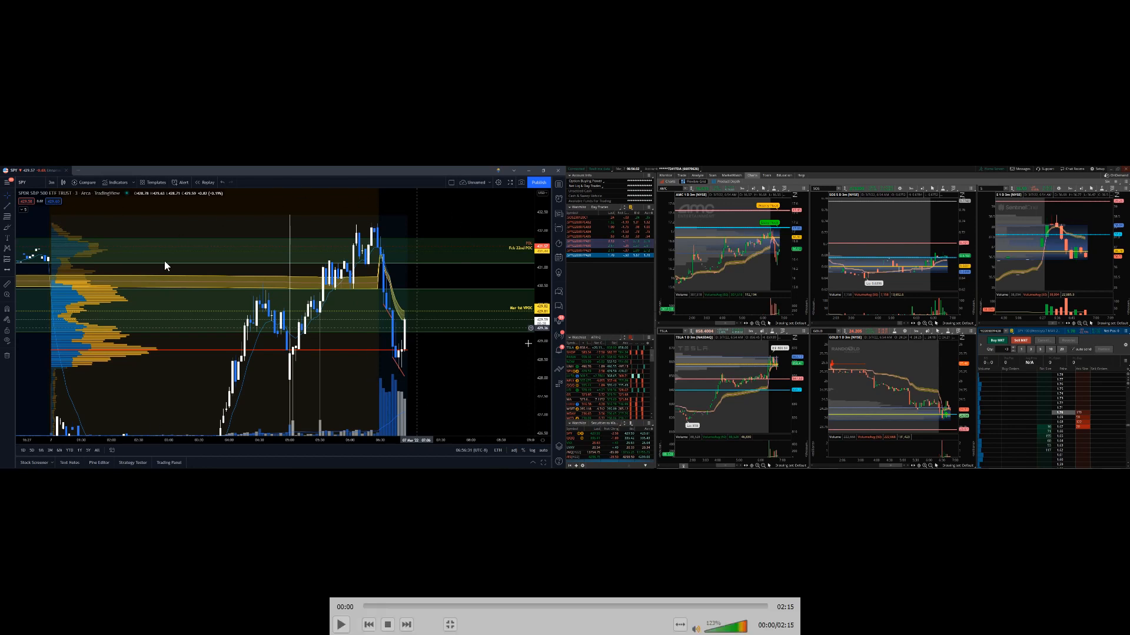
{"action": "mouse_move", "coordinate": [324, 404]}
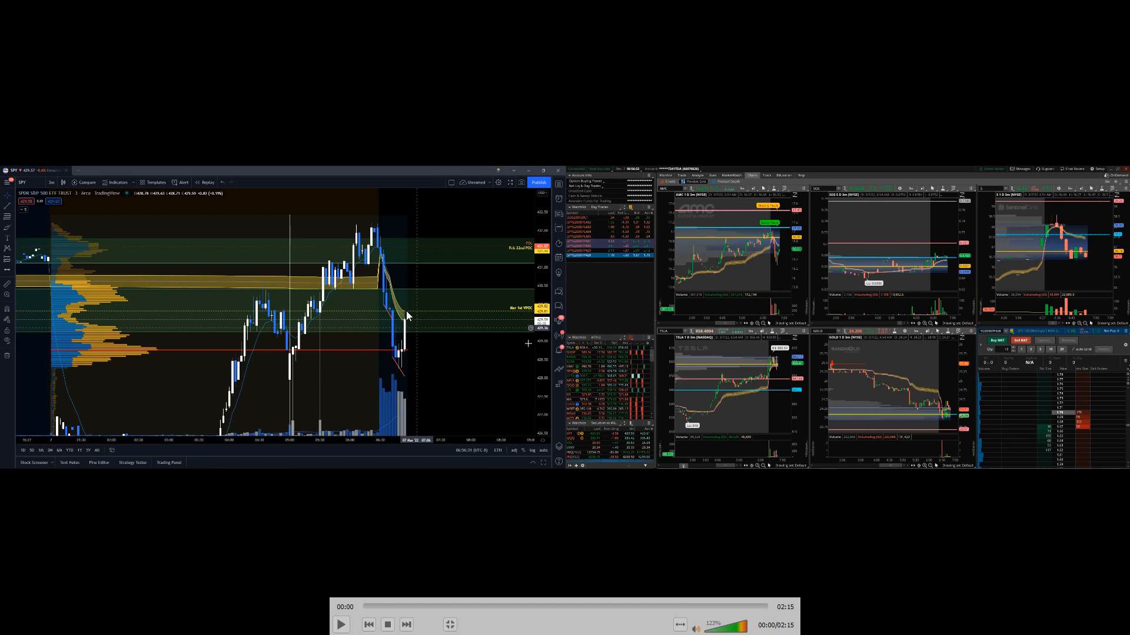
{"action": "mouse_move", "coordinate": [404, 315]}
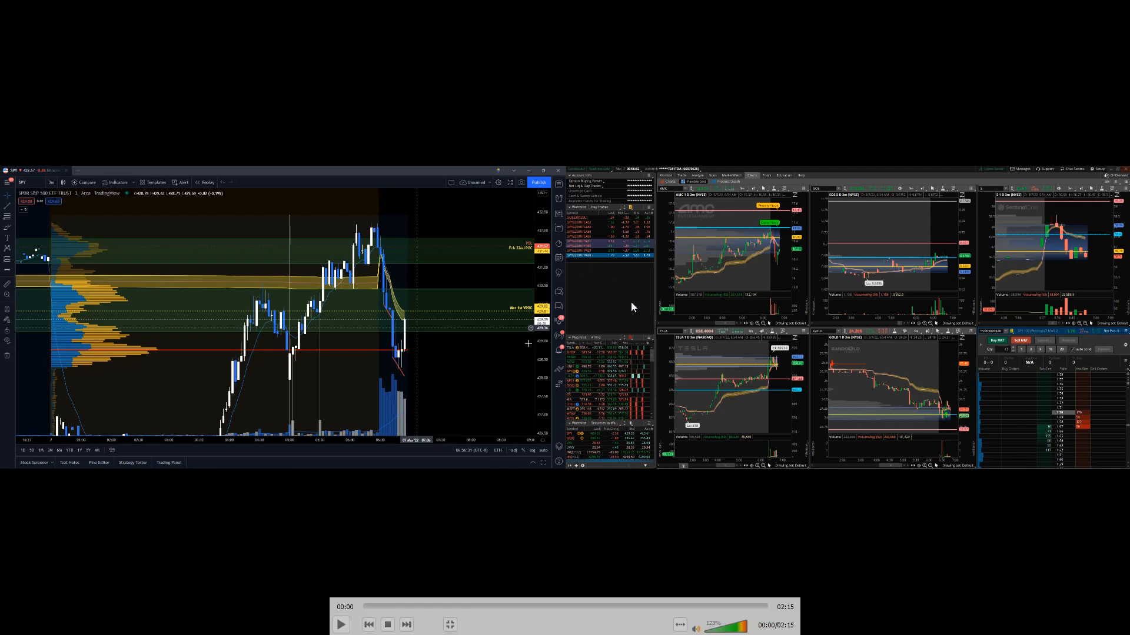
{"action": "mouse_move", "coordinate": [1042, 397]}
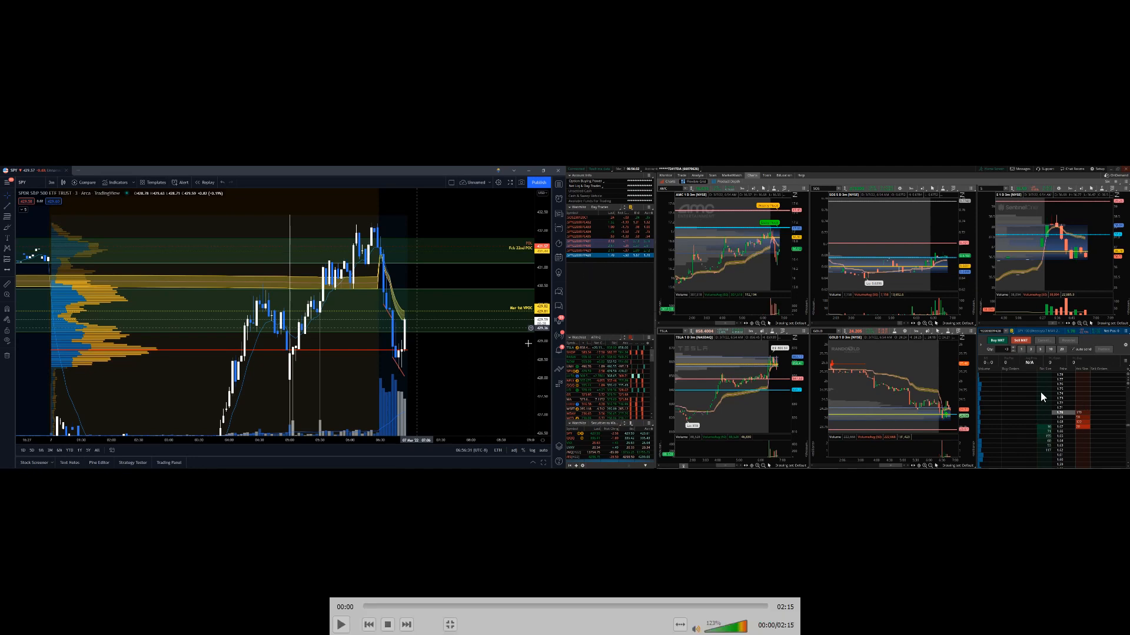
{"action": "mouse_move", "coordinate": [1018, 427]}
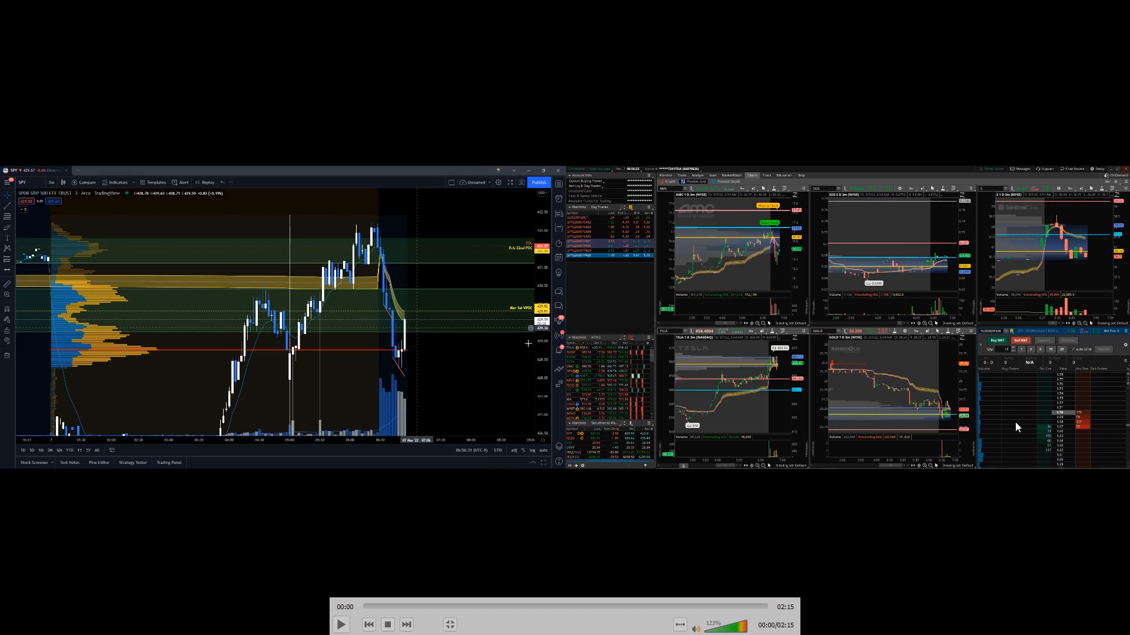
{"action": "mouse_move", "coordinate": [1037, 434]}
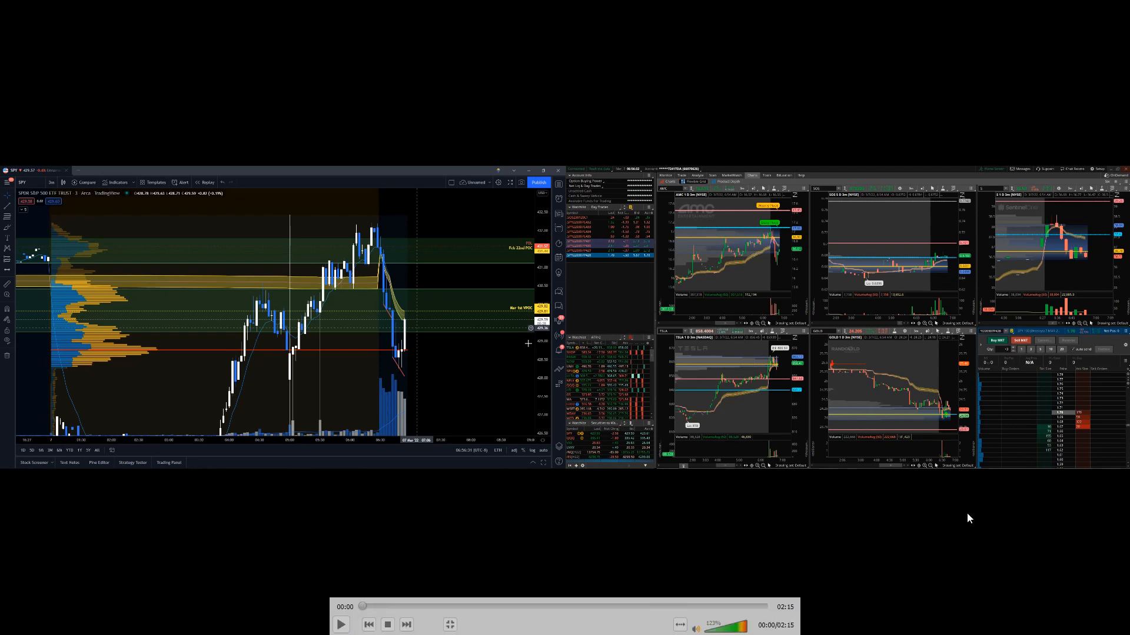
Step: Start playing the recorded SPY trade session with VLC's Play button
{"action": "left_click", "coordinate": [340, 624]}
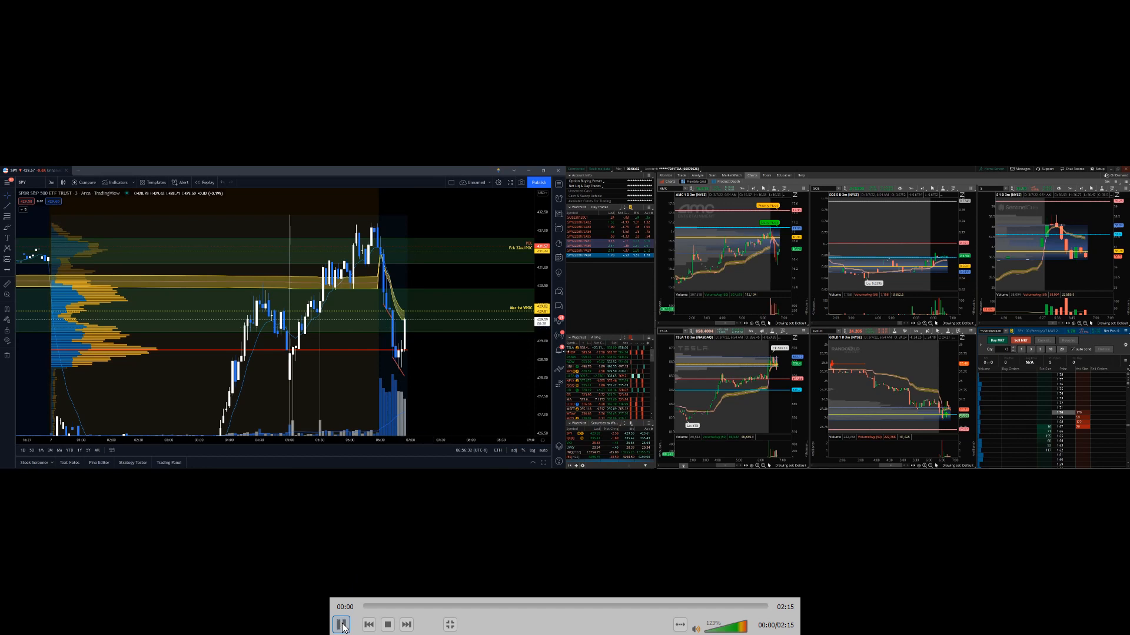
{"action": "left_click", "coordinate": [341, 625]}
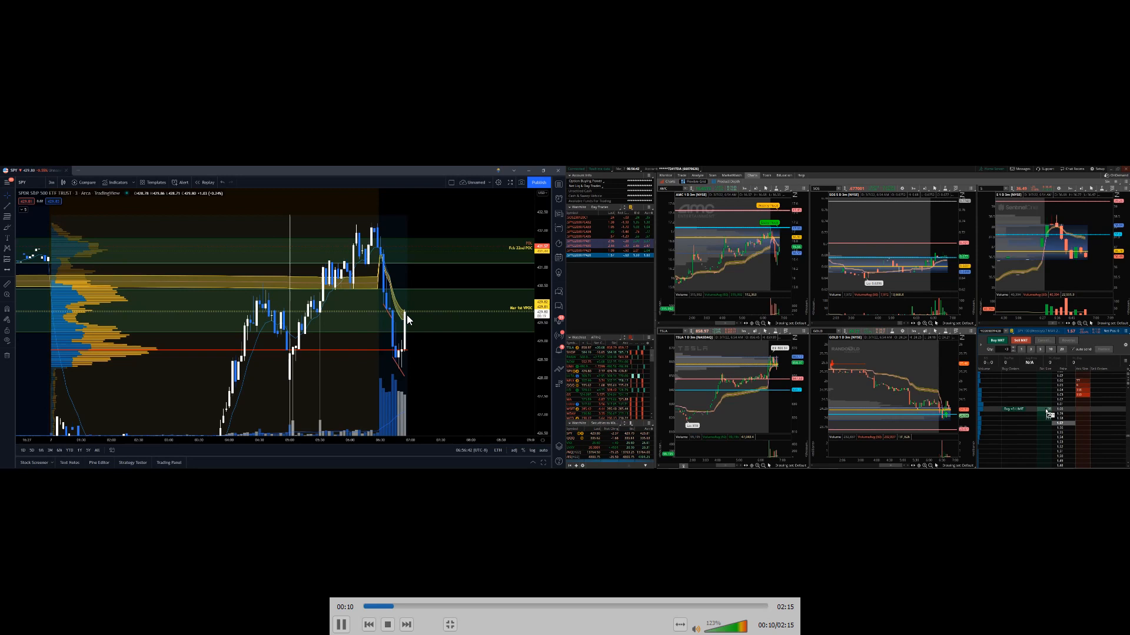
{"action": "mouse_move", "coordinate": [427, 369]}
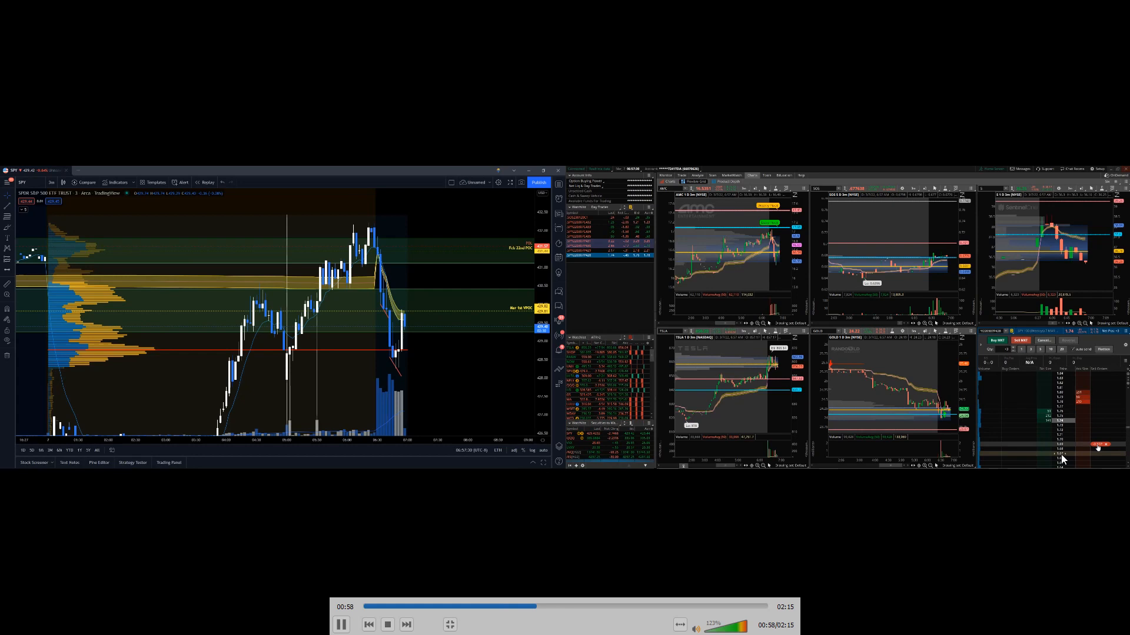
{"action": "mouse_move", "coordinate": [989, 515]}
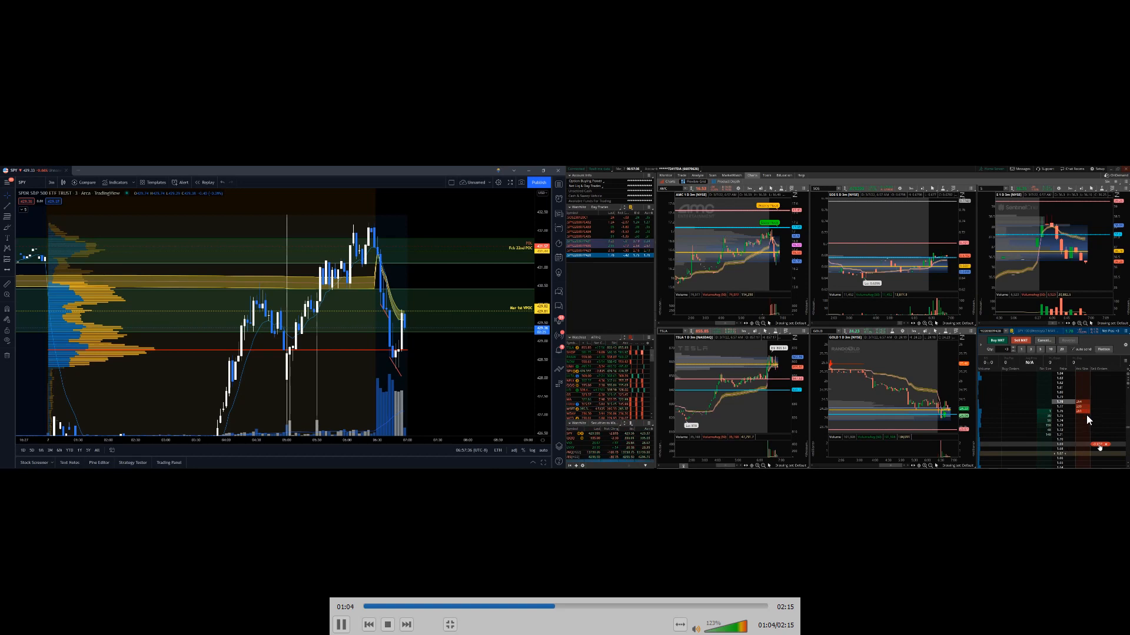
{"action": "mouse_move", "coordinate": [540, 495]}
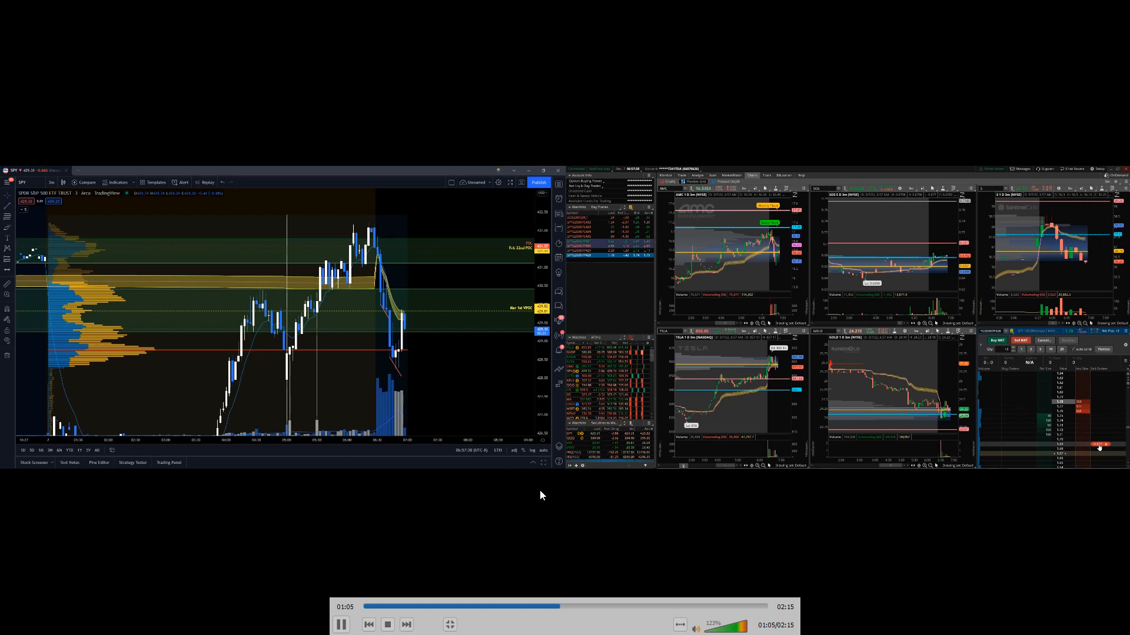